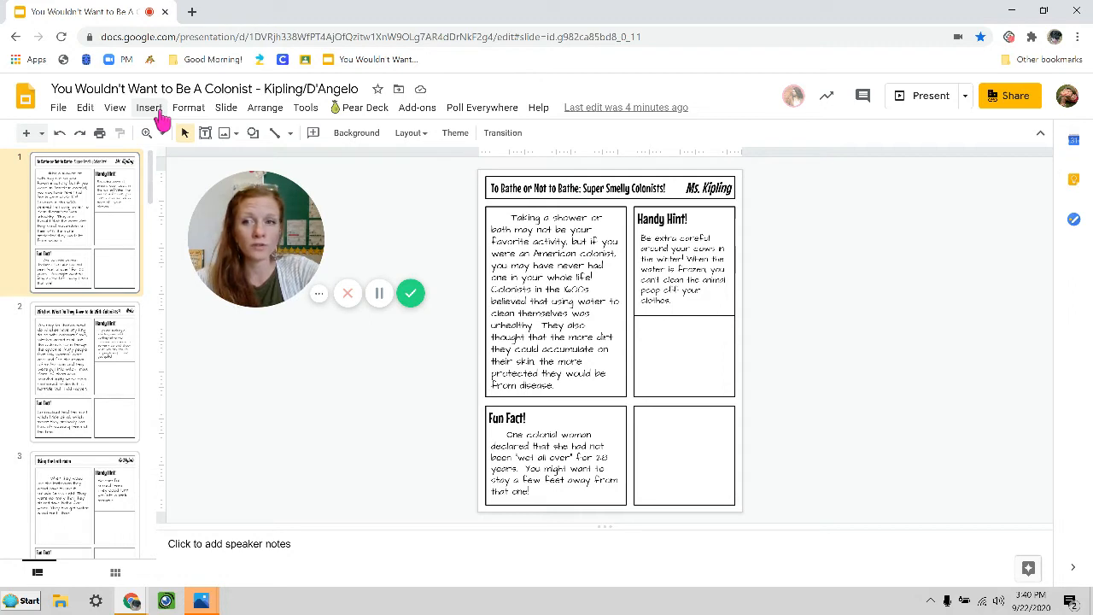
Open the web image search from the Insert image options.
click(149, 107)
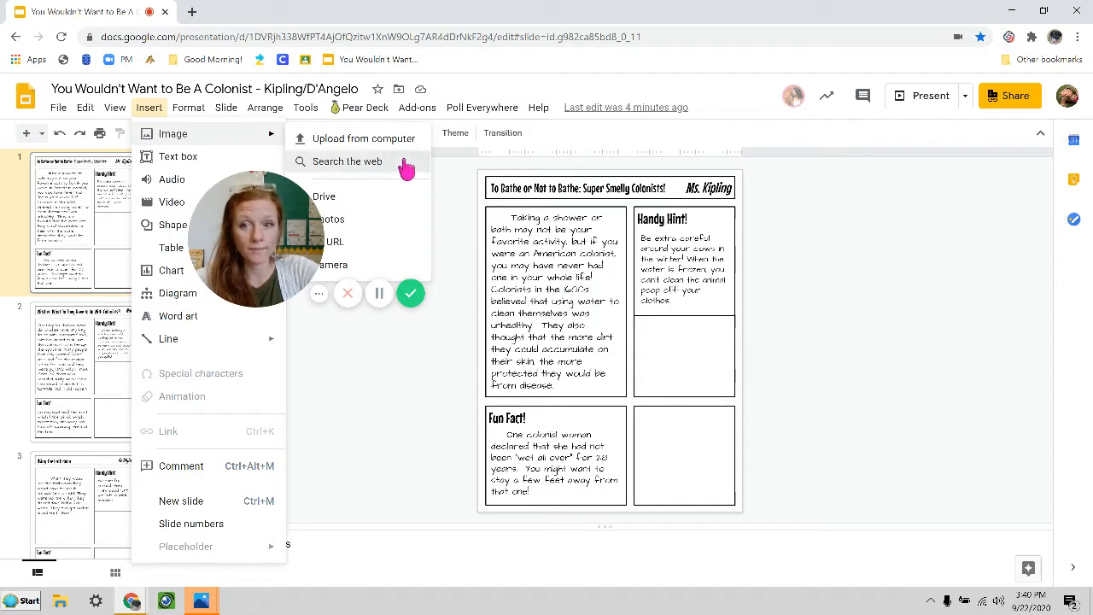
click(347, 161)
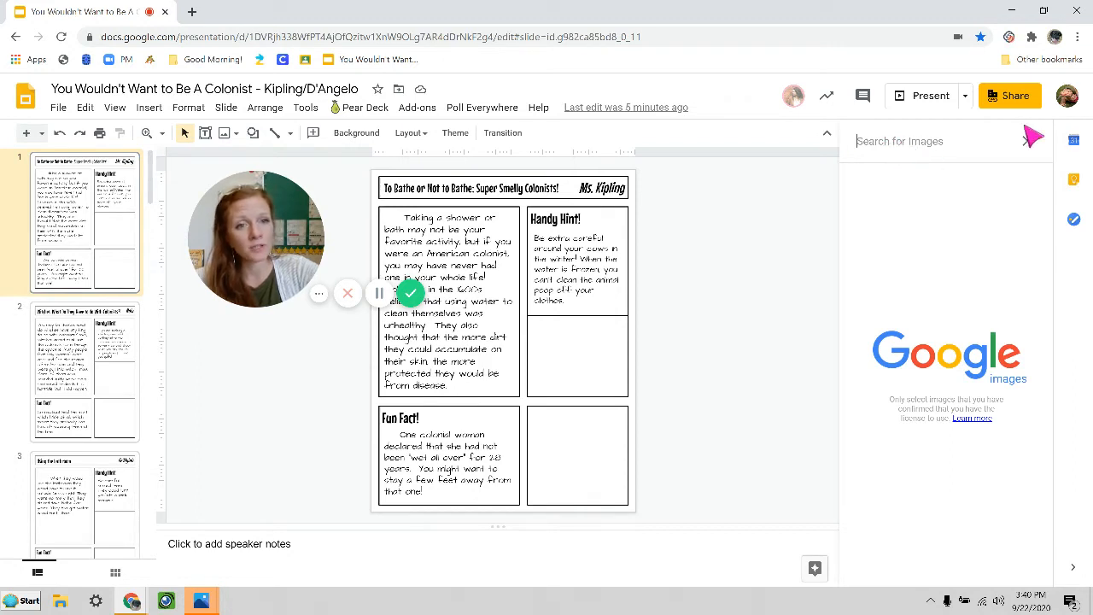
mouse_move(921, 95)
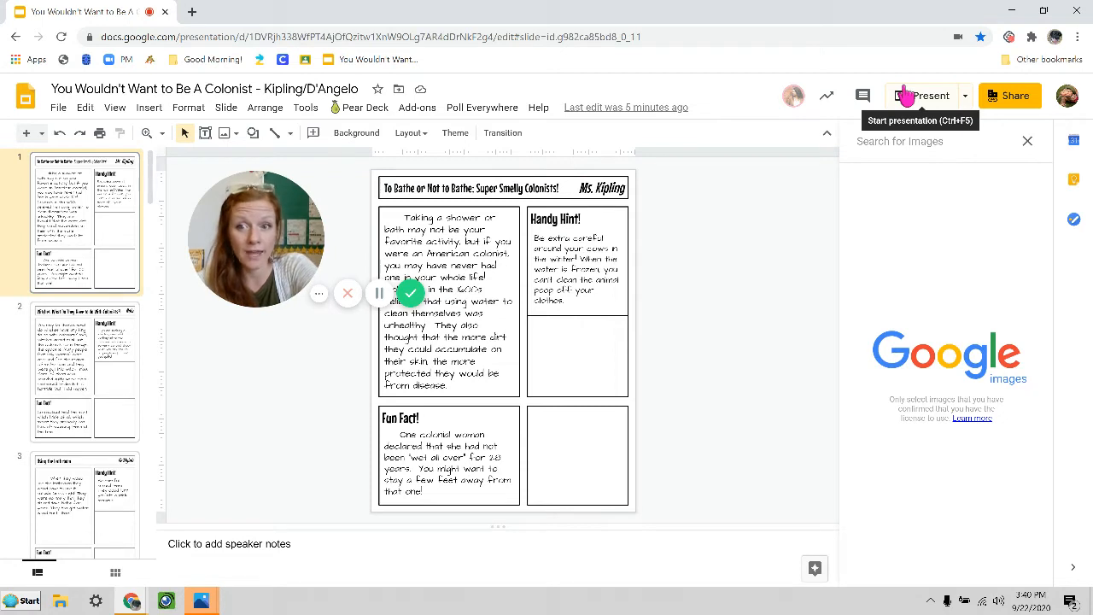
Search the web for 'cow' and select the white cow photo.
text(COW)
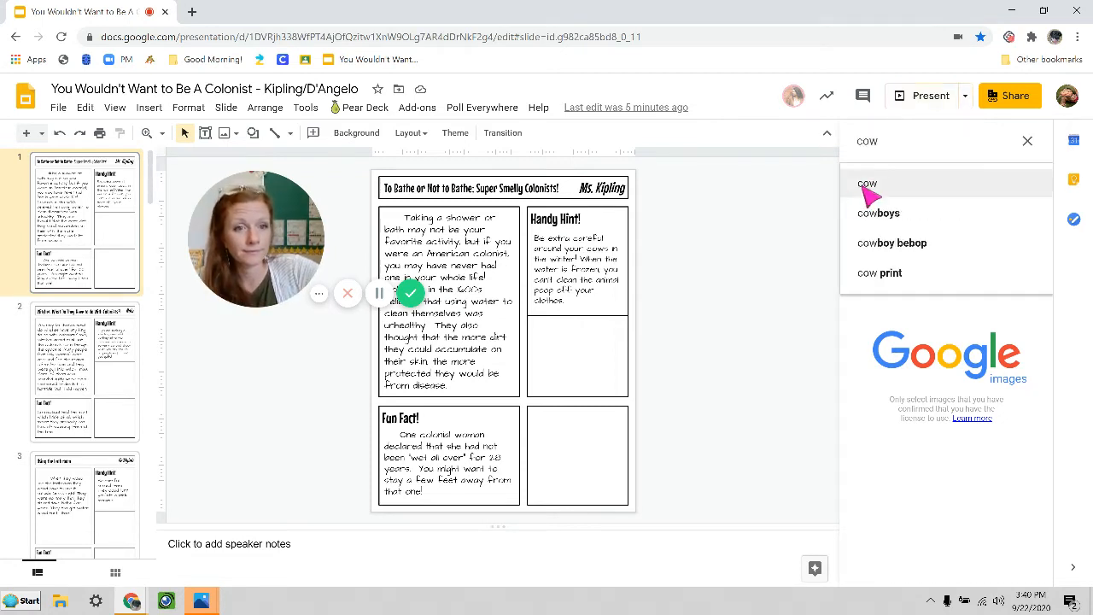
click(867, 184)
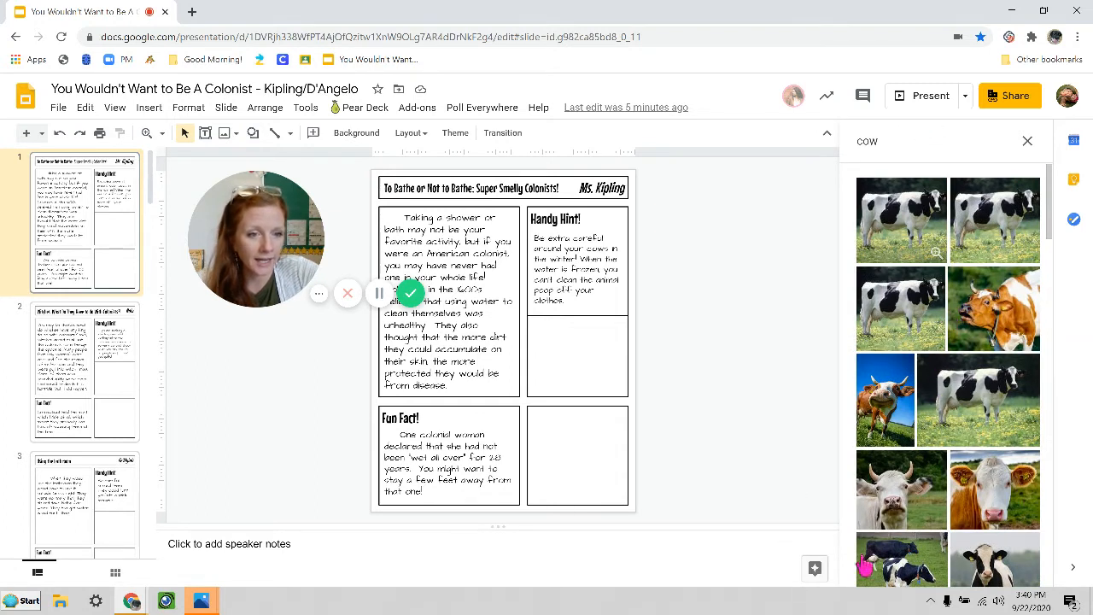
scroll(down, 3)
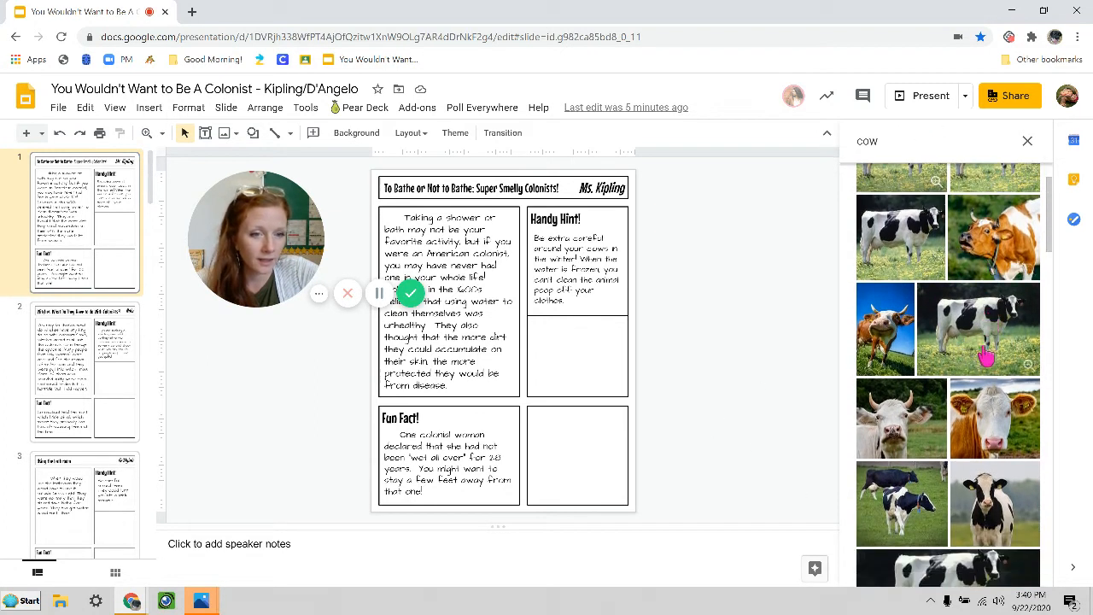
click(900, 418)
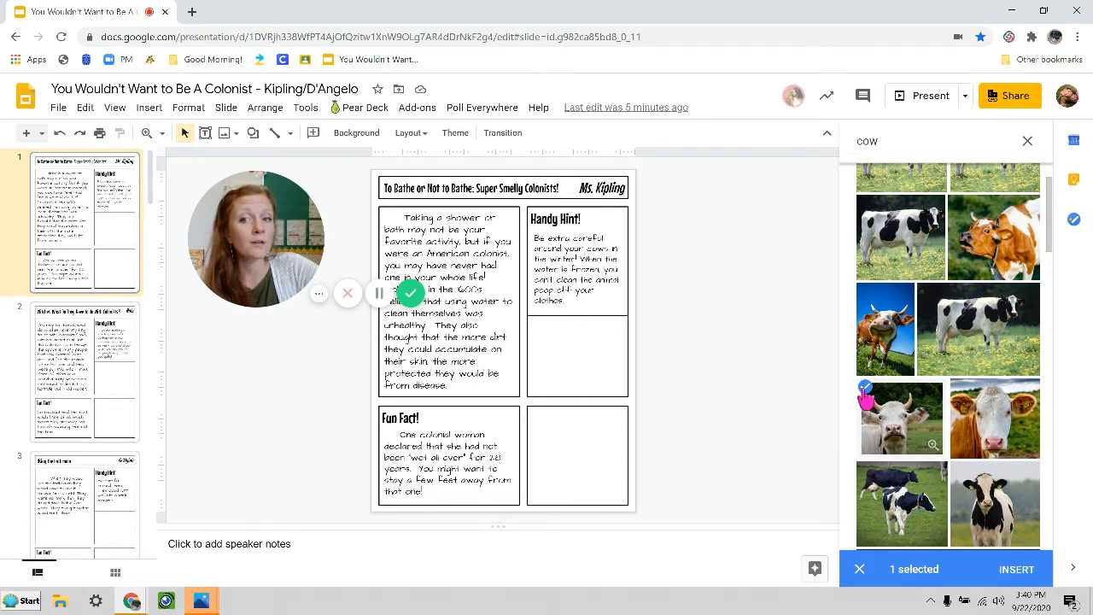
Insert the cow photo and resize it into the box under Handy Hint.
click(1016, 568)
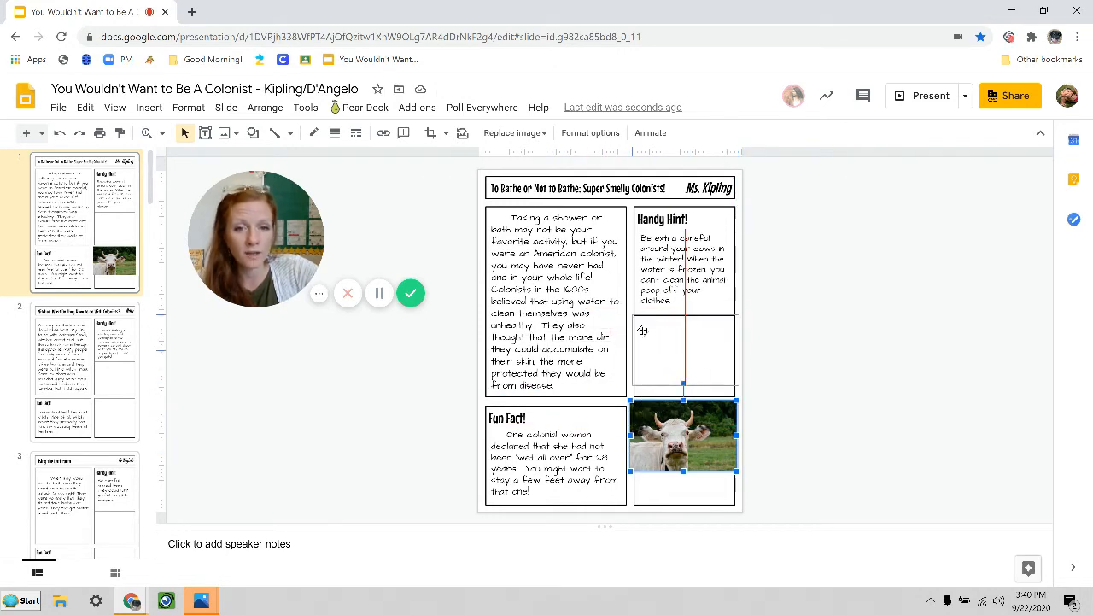
drag(683, 436, 689, 358)
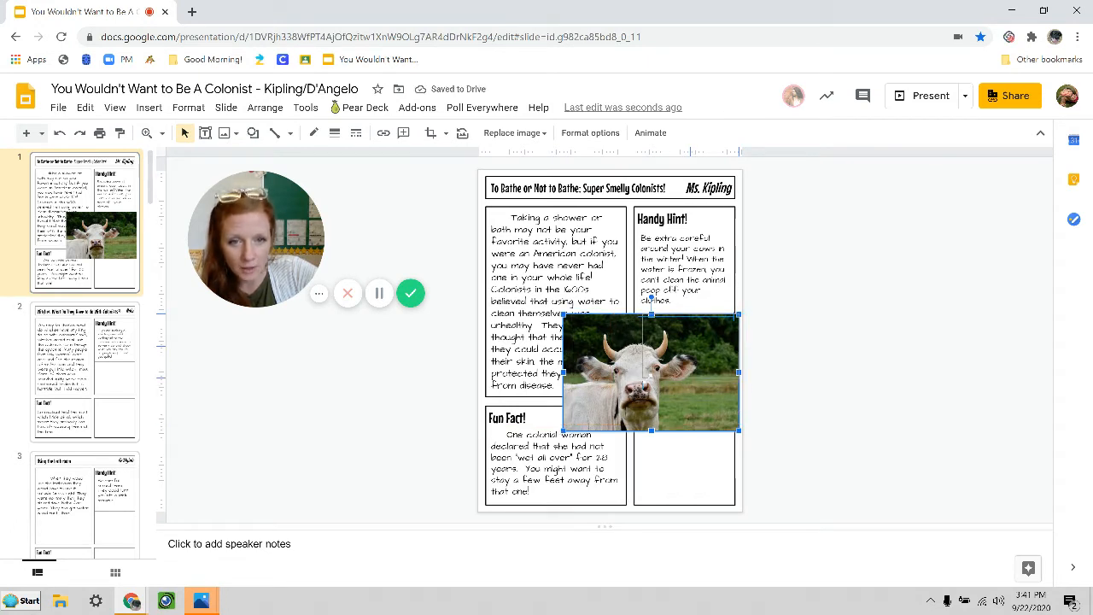
drag(651, 374, 690, 348)
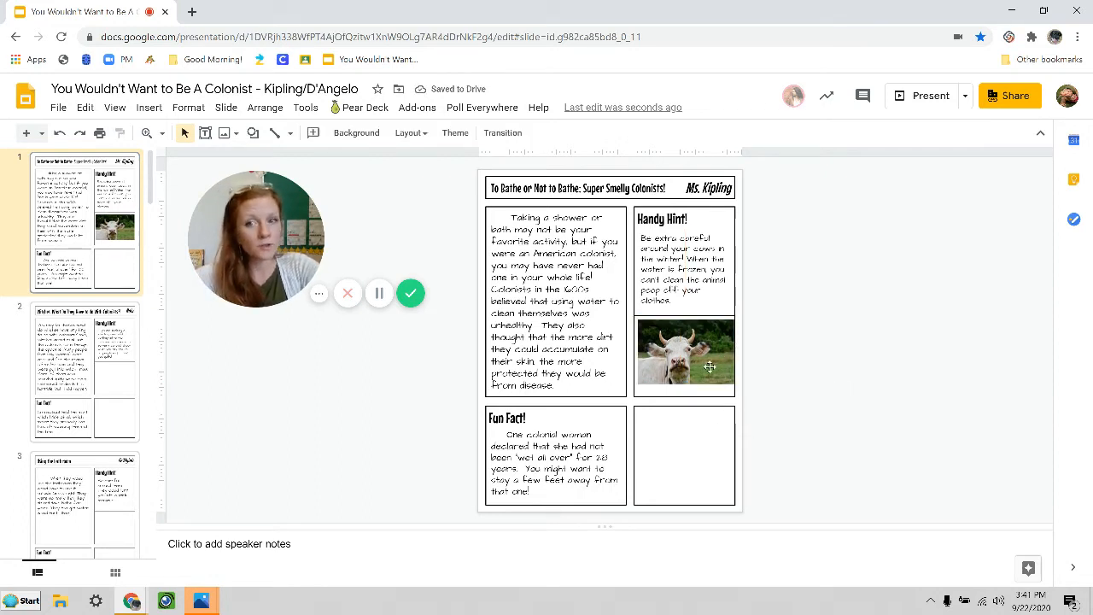
click(685, 353)
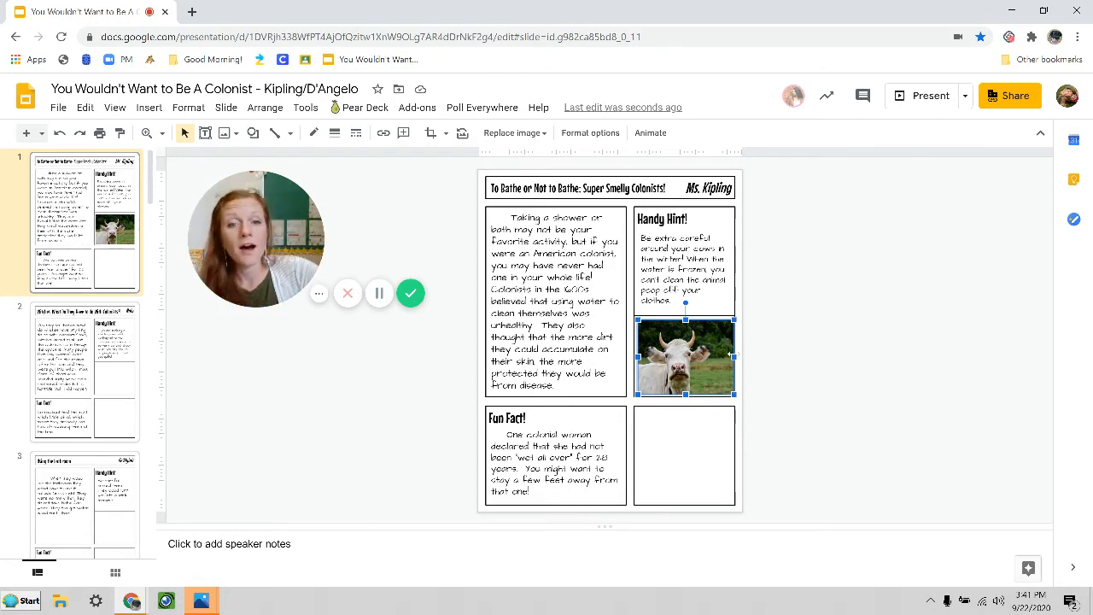
click(811, 374)
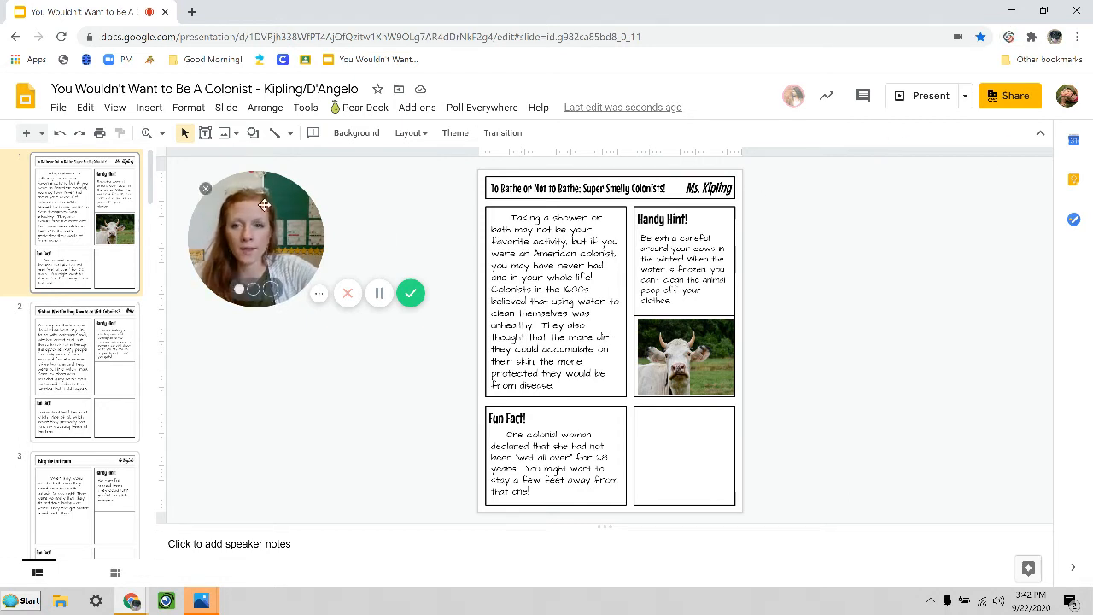
Open the Upload from computer file picker via Insert > Image.
click(148, 107)
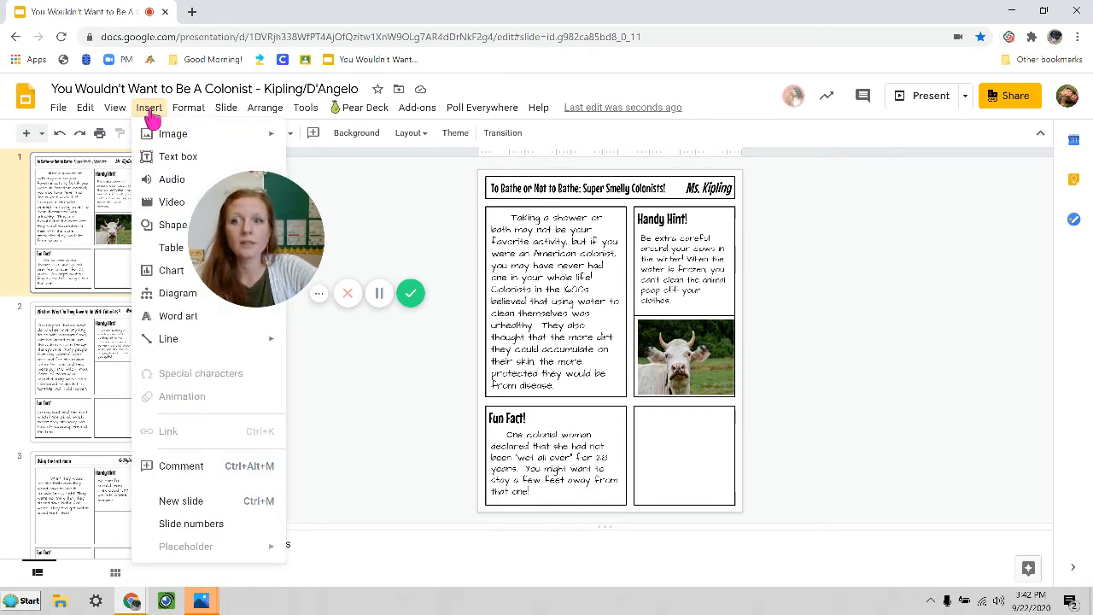
click(173, 133)
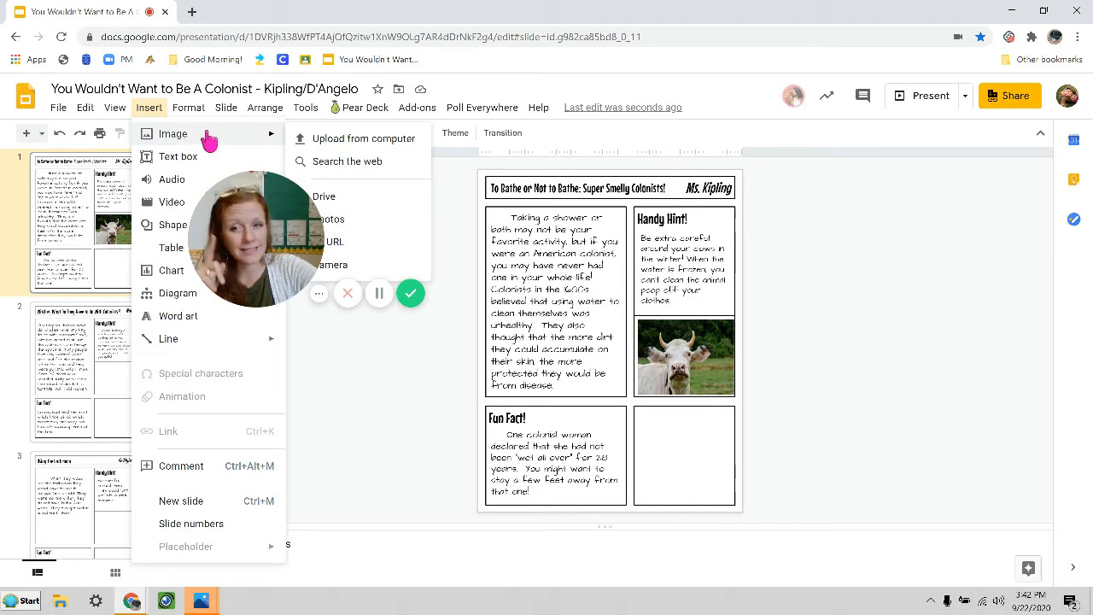
mouse_move(399, 143)
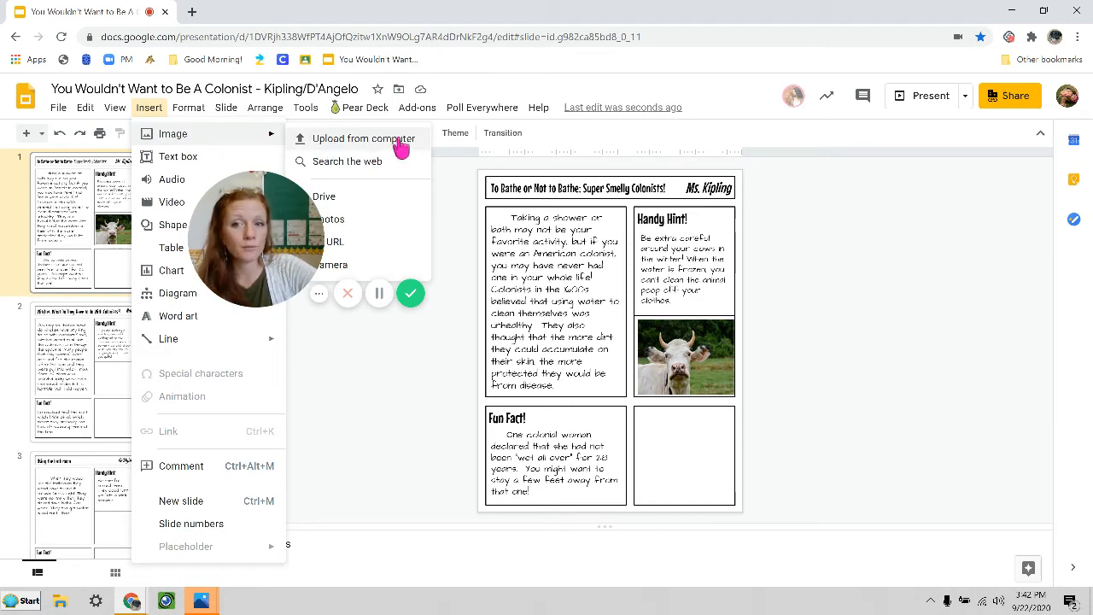
click(363, 139)
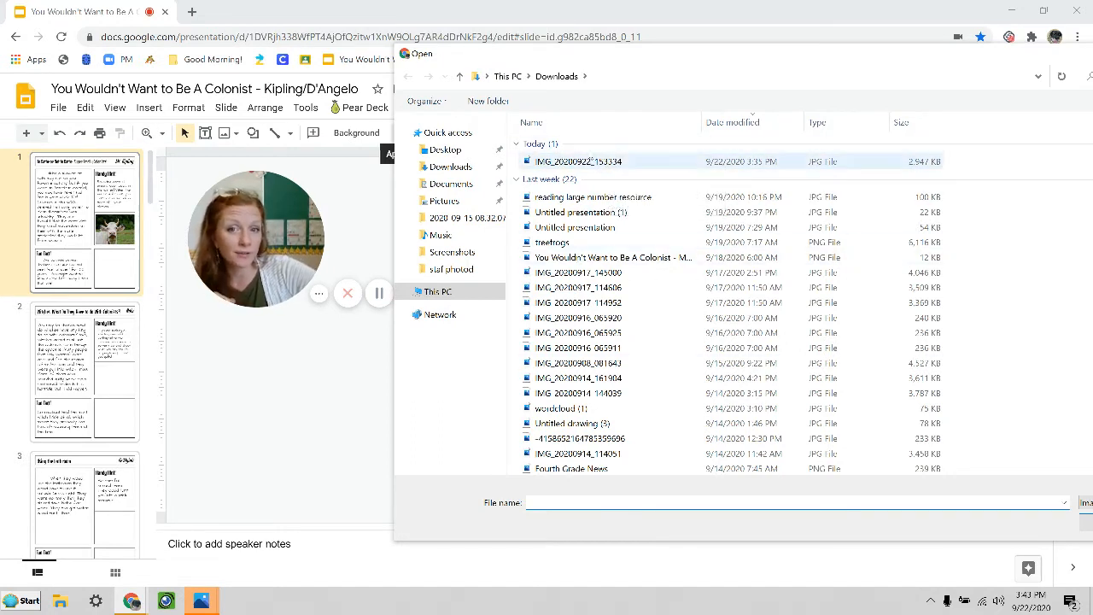
Upload IMG_20200922_153334 from Downloads onto the slide.
click(578, 161)
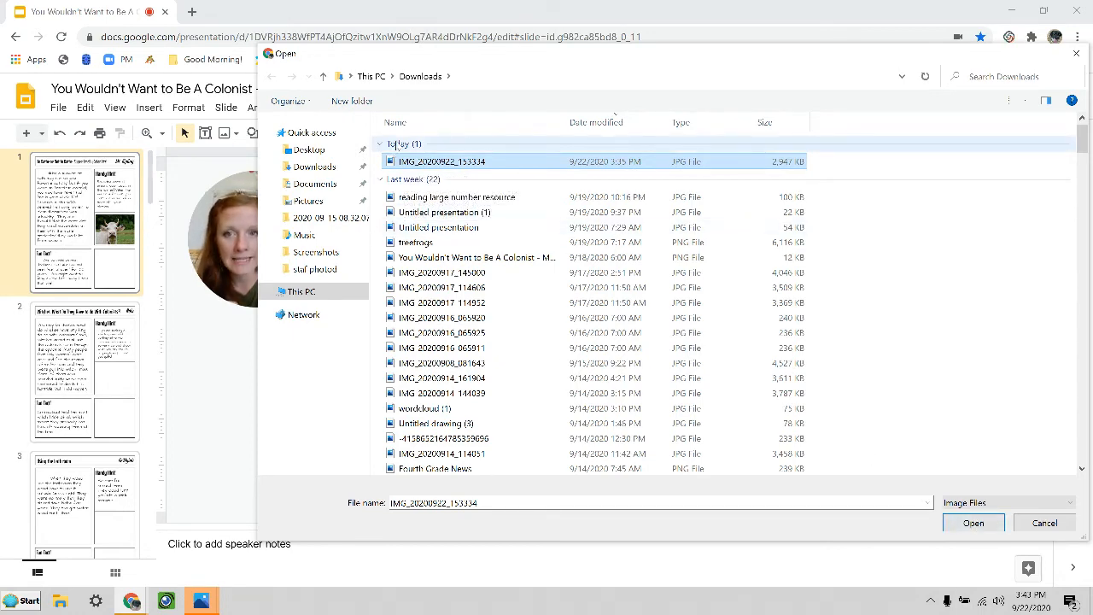
click(973, 523)
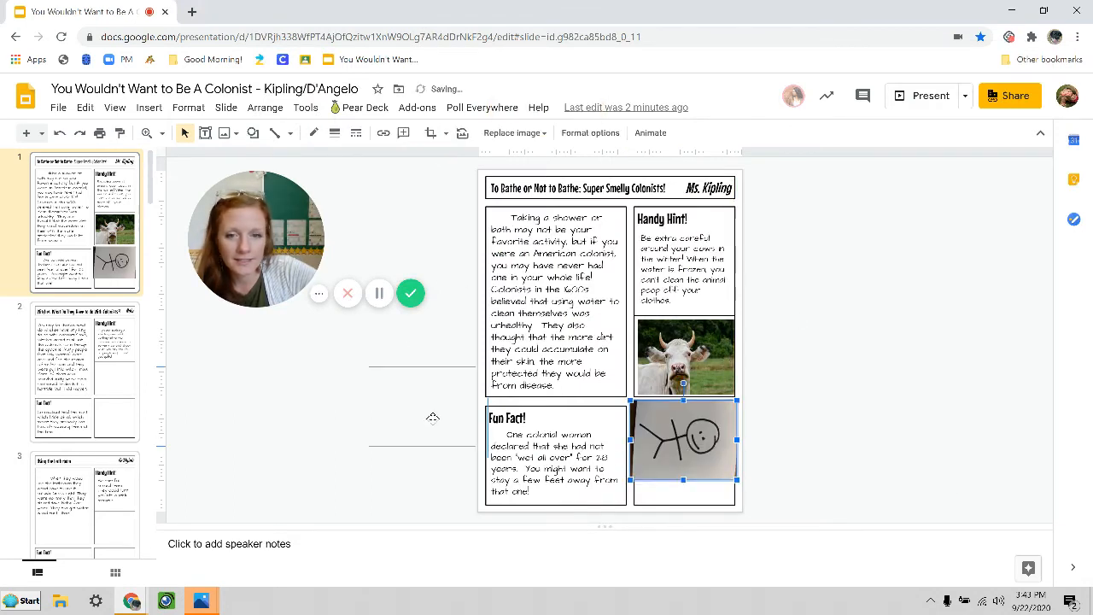
Rotate the stick-figure drawing 90° upright and move it into the bottom-right panel.
drag(683, 439, 414, 419)
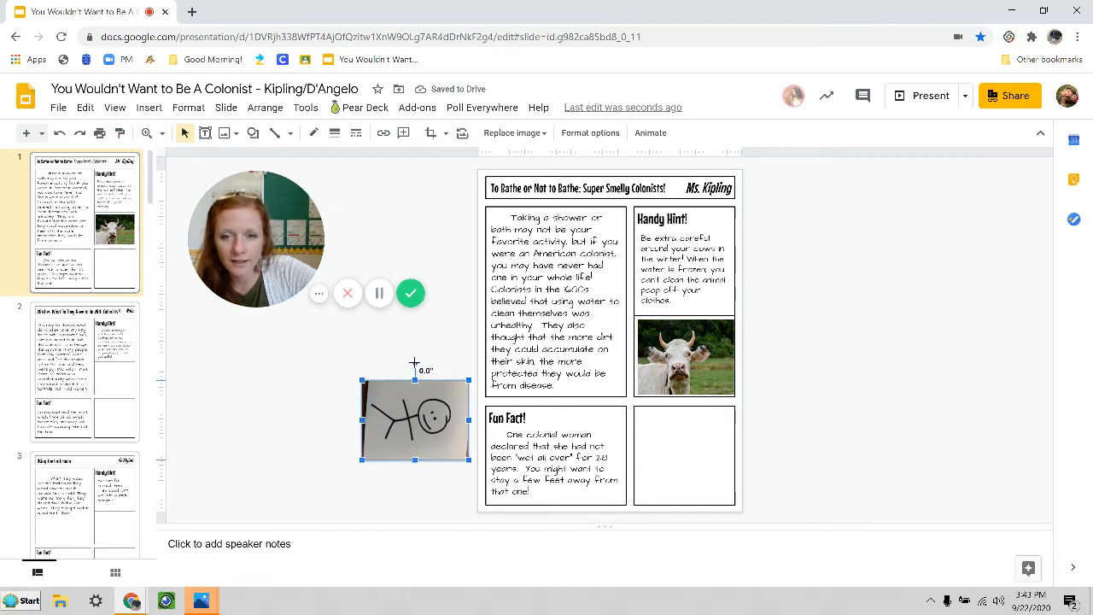
drag(414, 361, 384, 401)
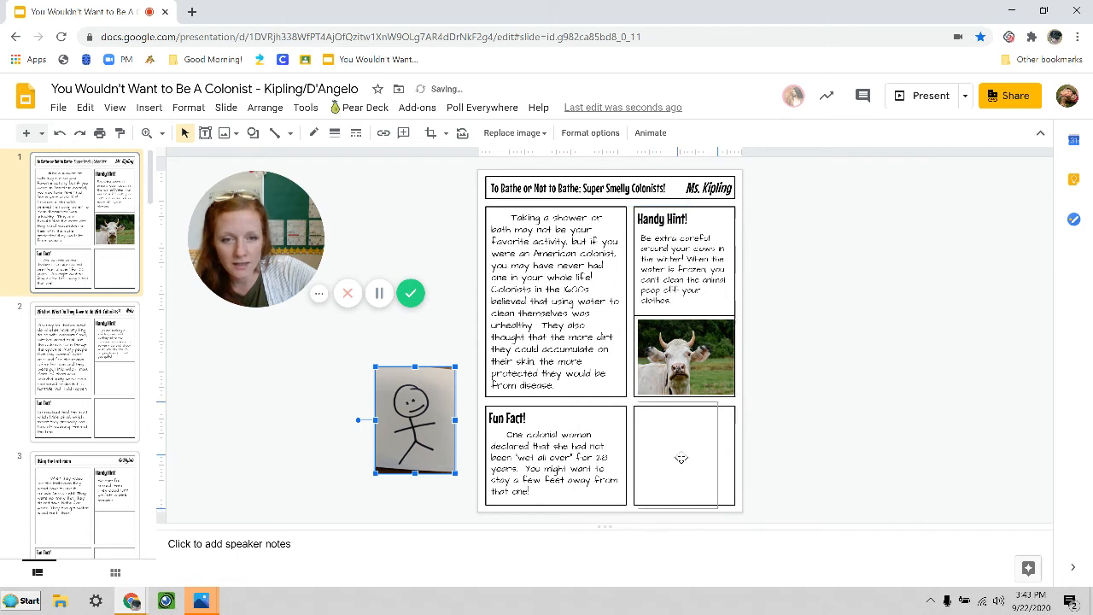
drag(414, 419, 683, 448)
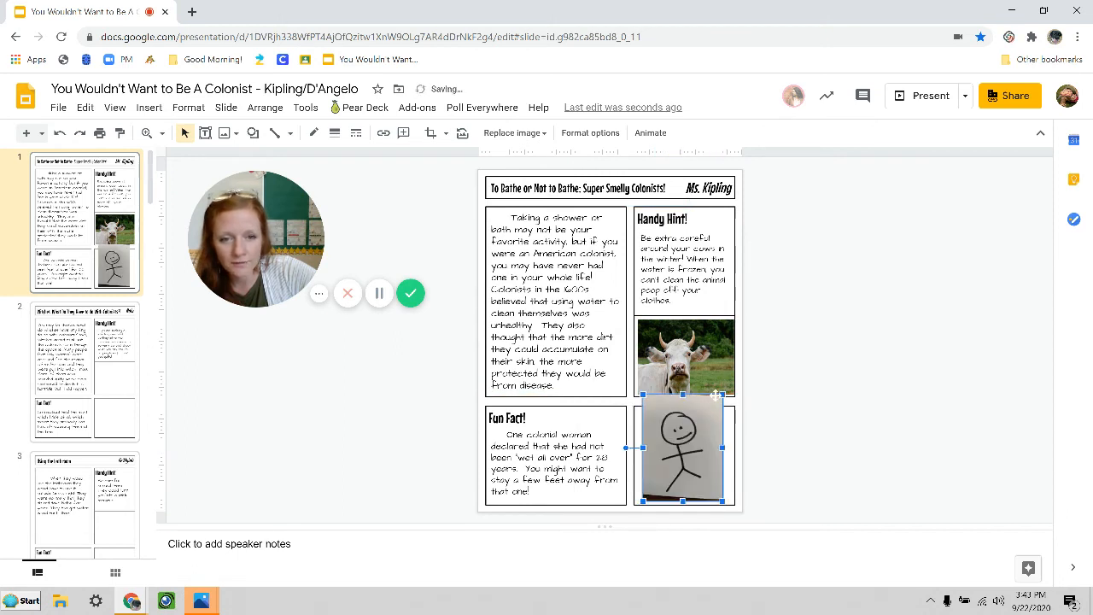